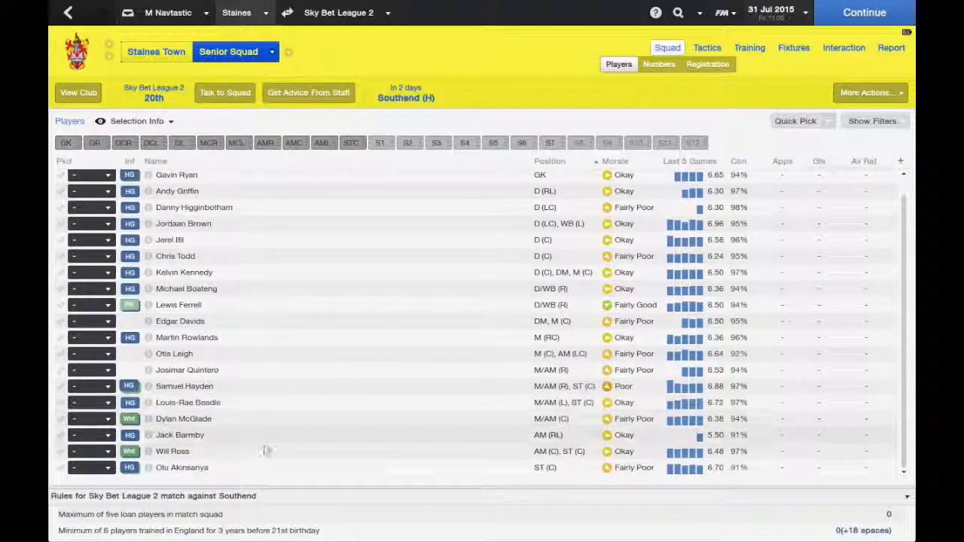
mouse_move(424, 461)
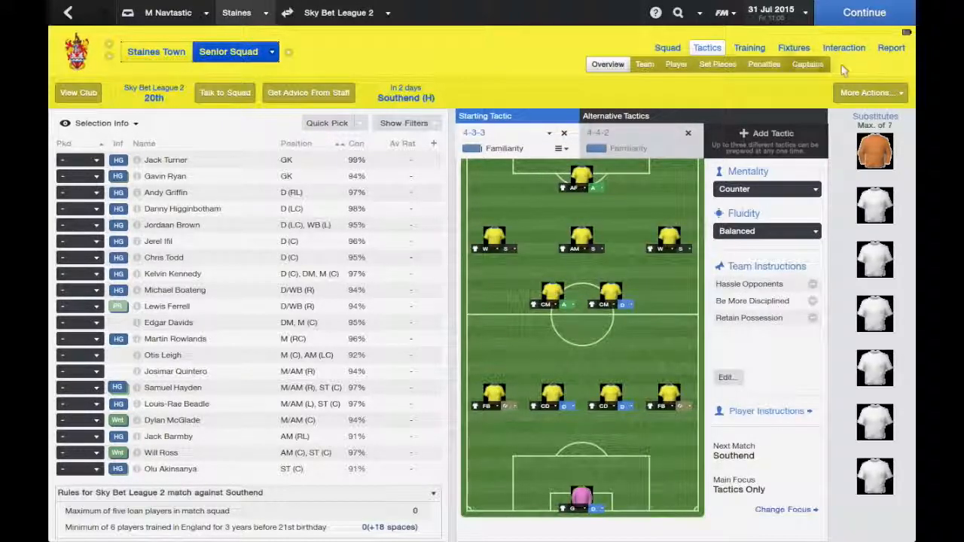
- Show Staines Town's training schedule, match training and squad fitness overview
left_click(748, 47)
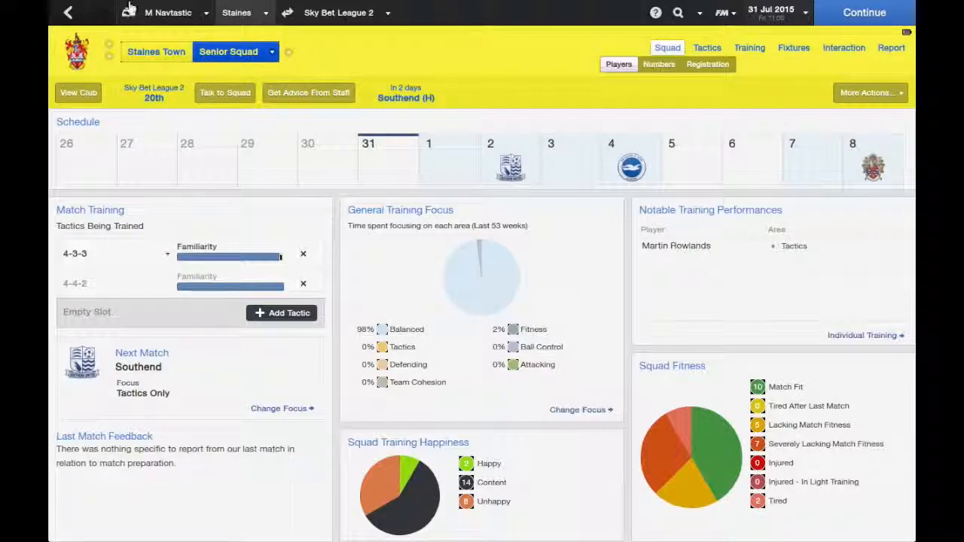
- Bring up the Staines Town overview with club details, league history and key employees
left_click(666, 48)
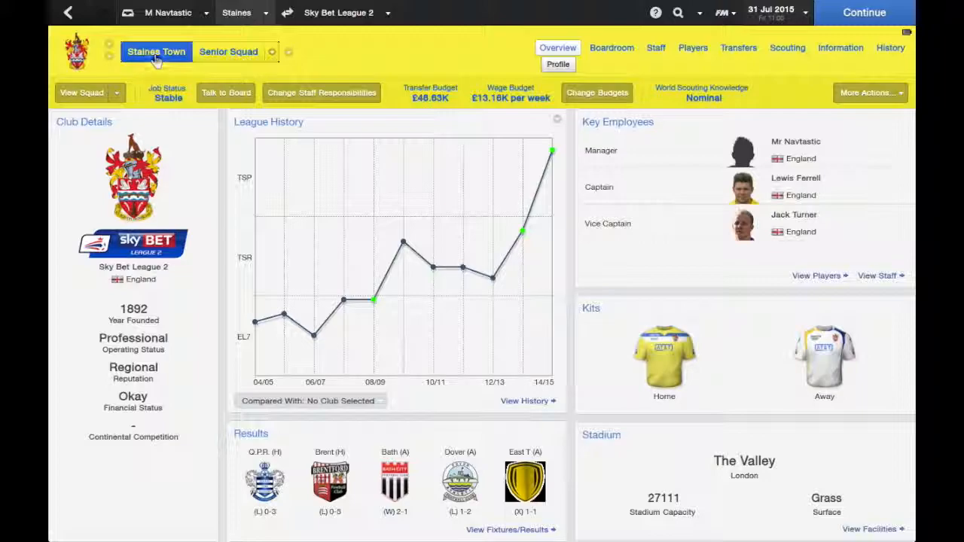
mouse_move(151, 320)
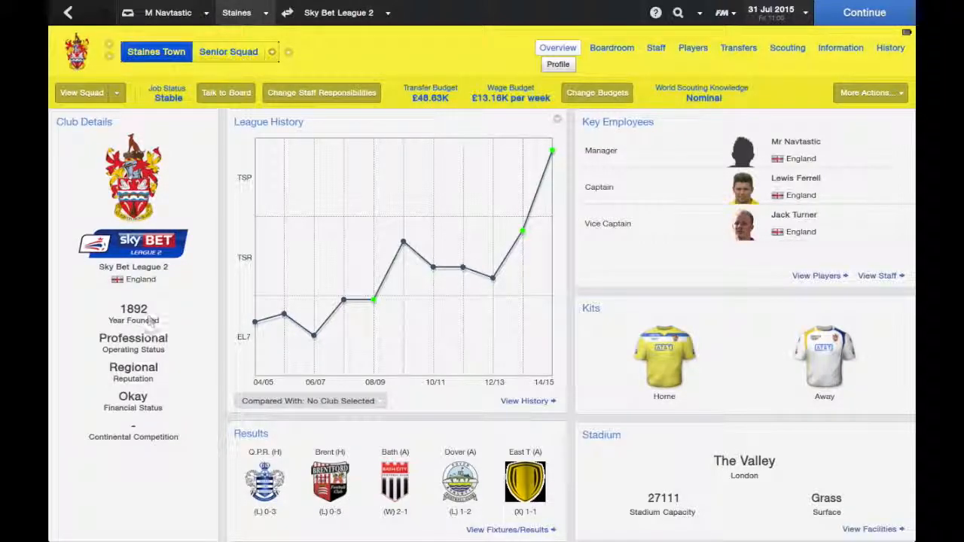
mouse_move(194, 393)
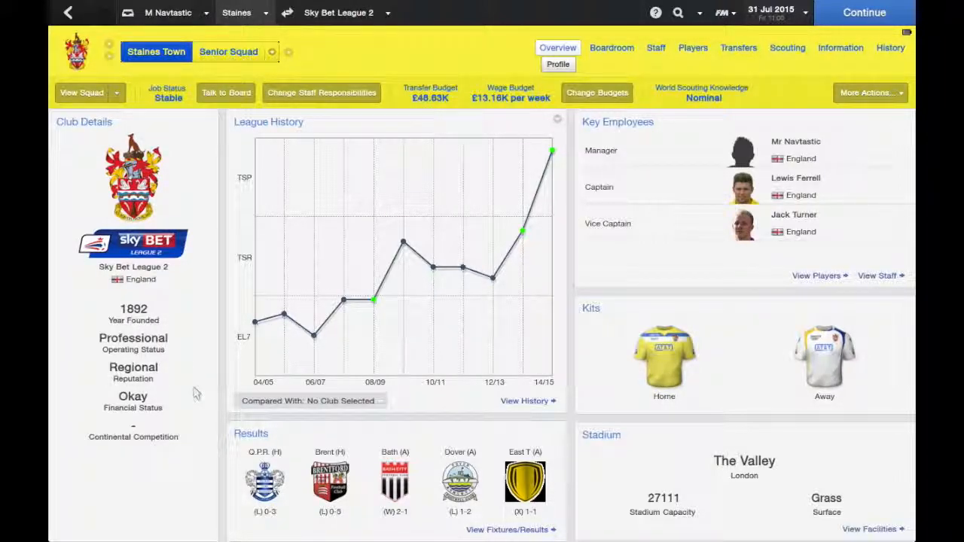
mouse_move(555, 135)
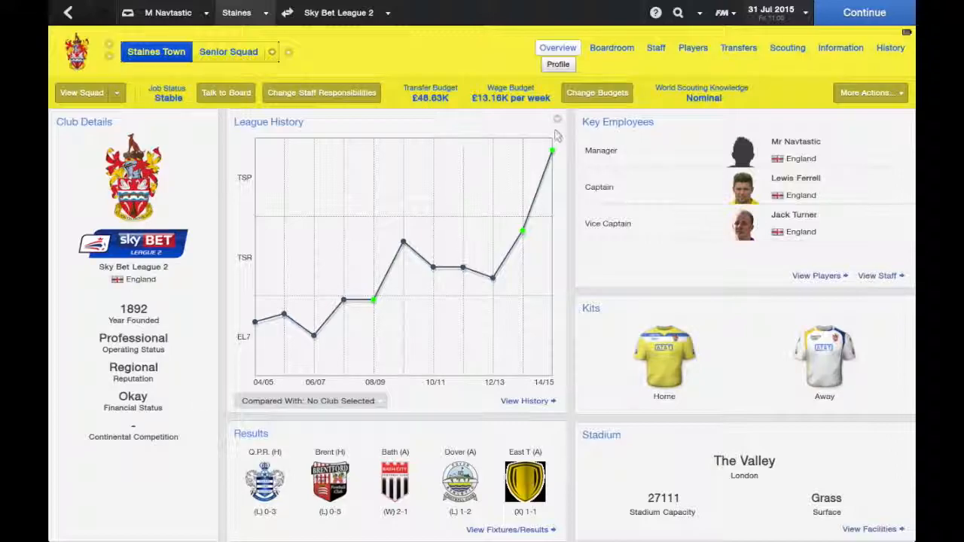
- Browse Staines Town's transfer history for the 2014/15 and 2013/14 seasons
left_click(738, 48)
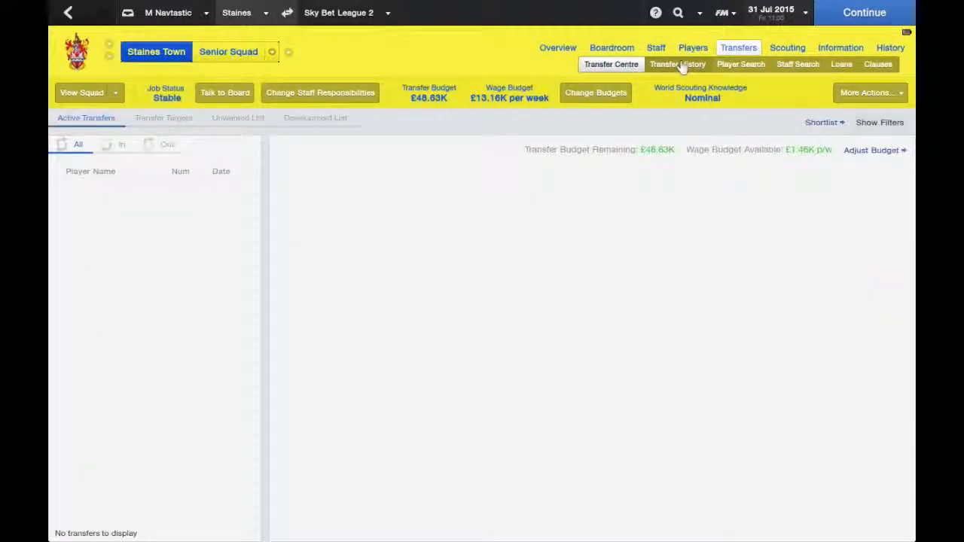
left_click(677, 64)
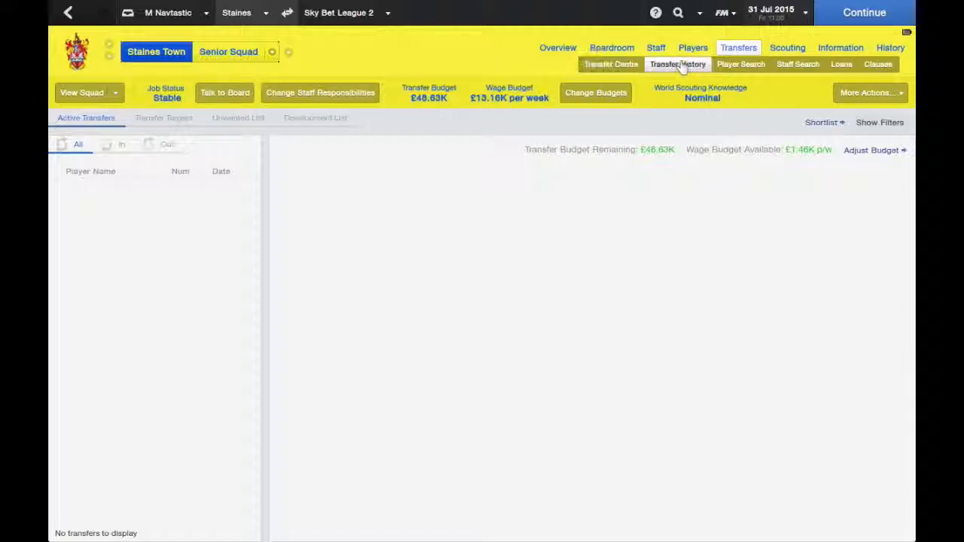
left_click(677, 64)
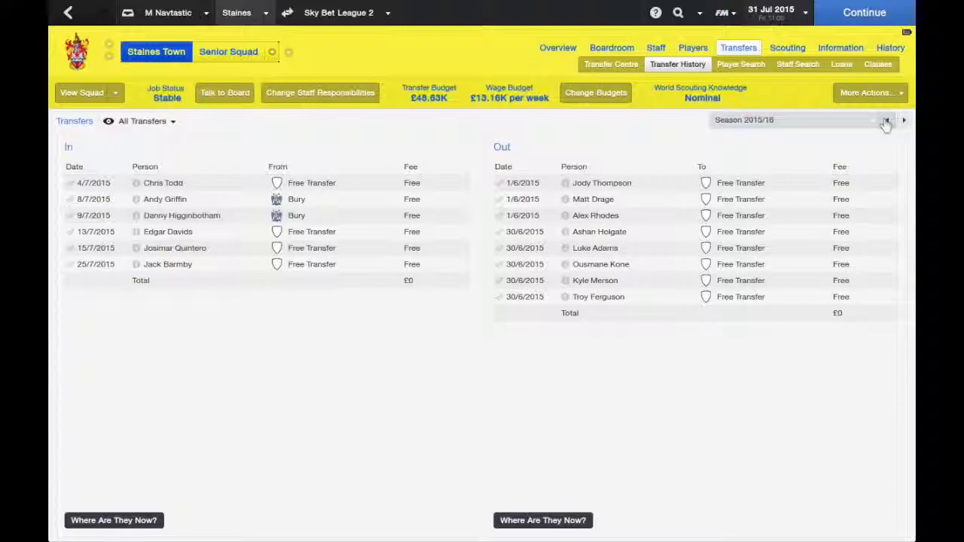
left_click(886, 121)
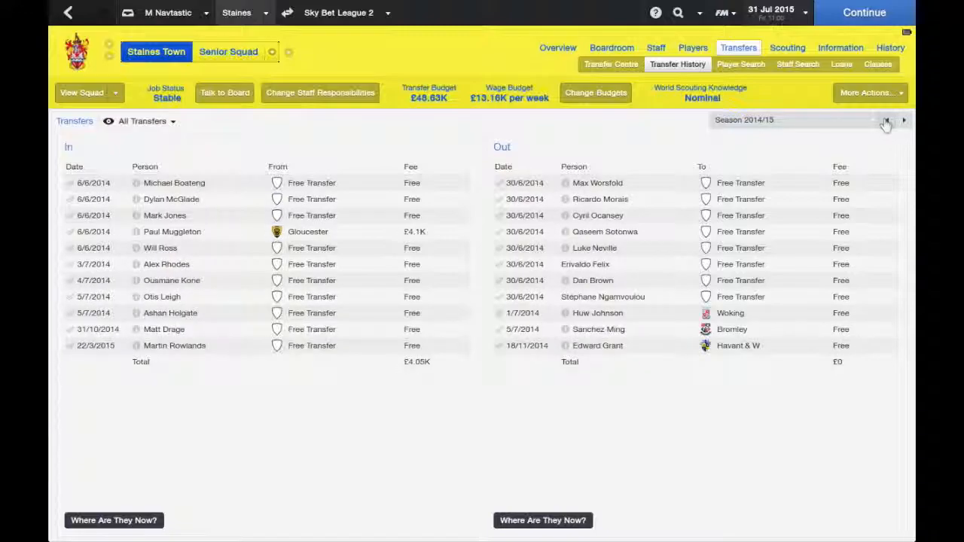
left_click(885, 121)
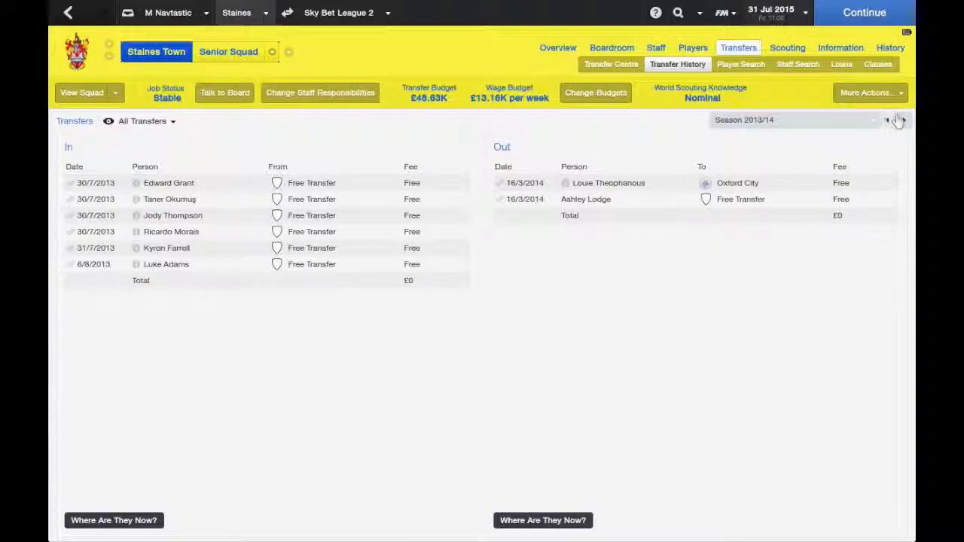
left_click(904, 120)
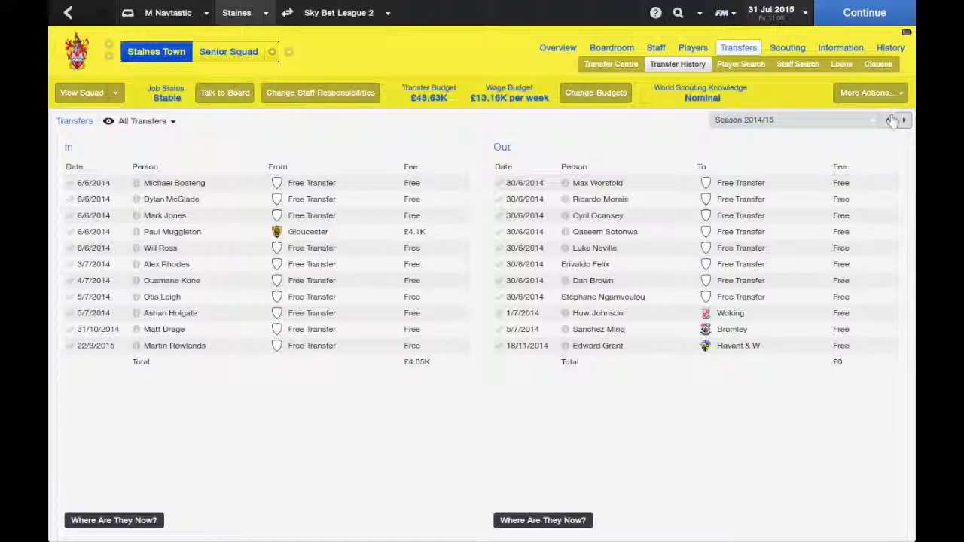
left_click(887, 120)
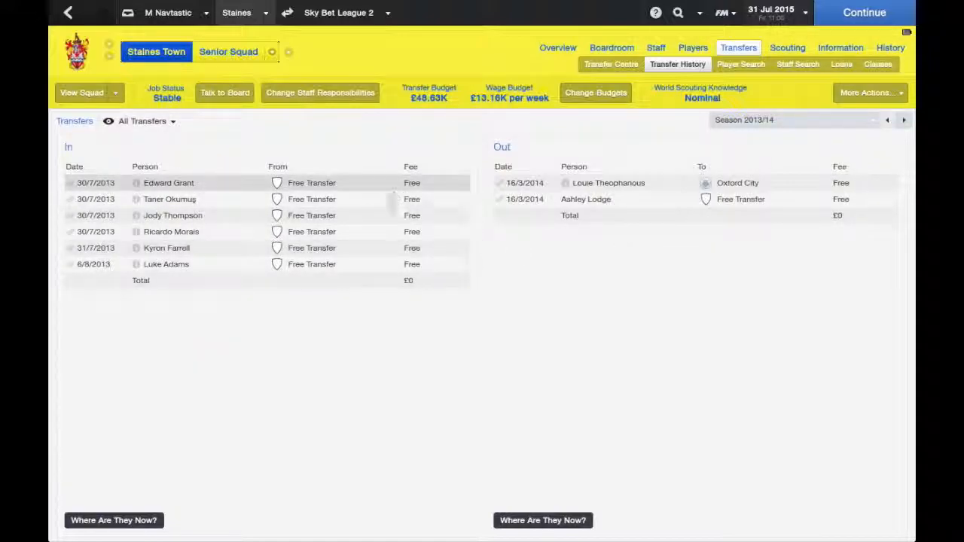
mouse_move(361, 272)
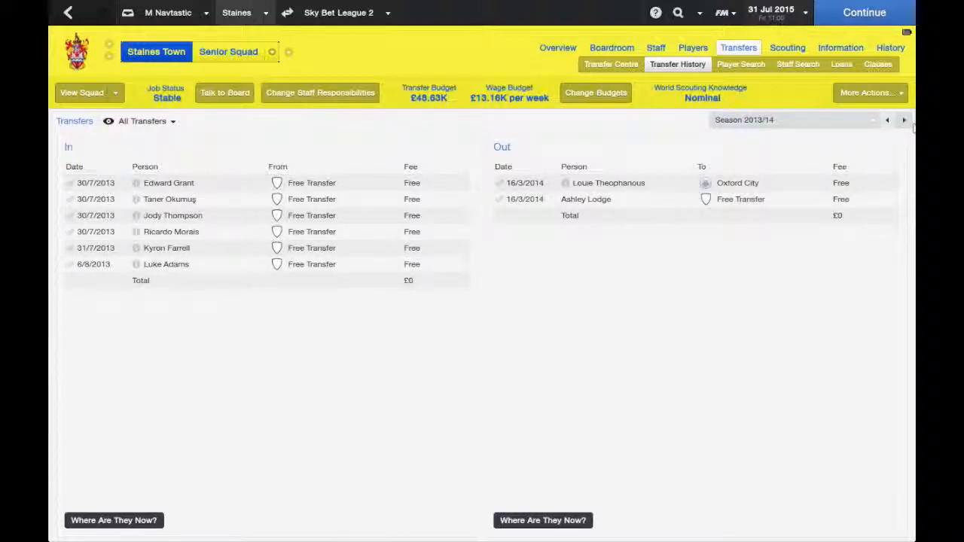
- Advance to the 2015/16 transfers, then view the club's honours and trophies
left_click(887, 120)
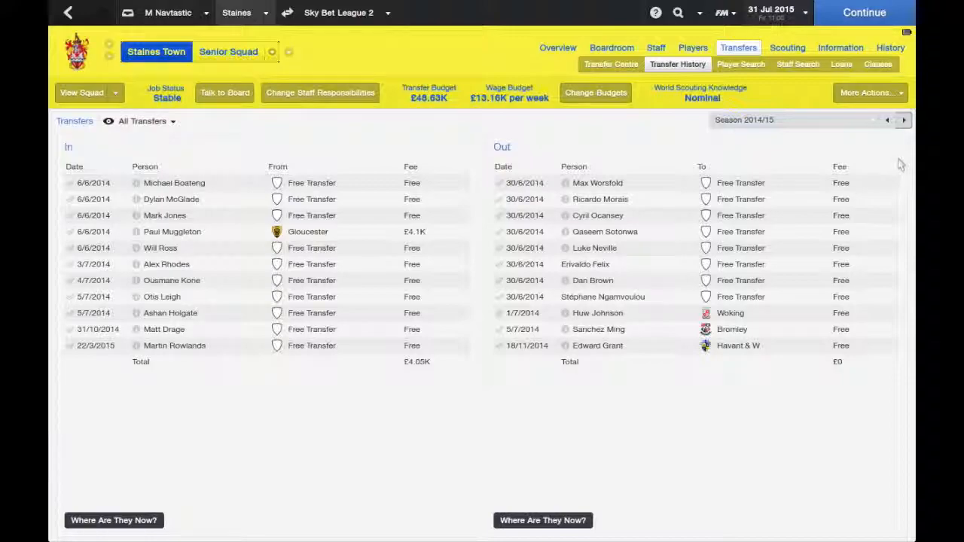
mouse_move(897, 141)
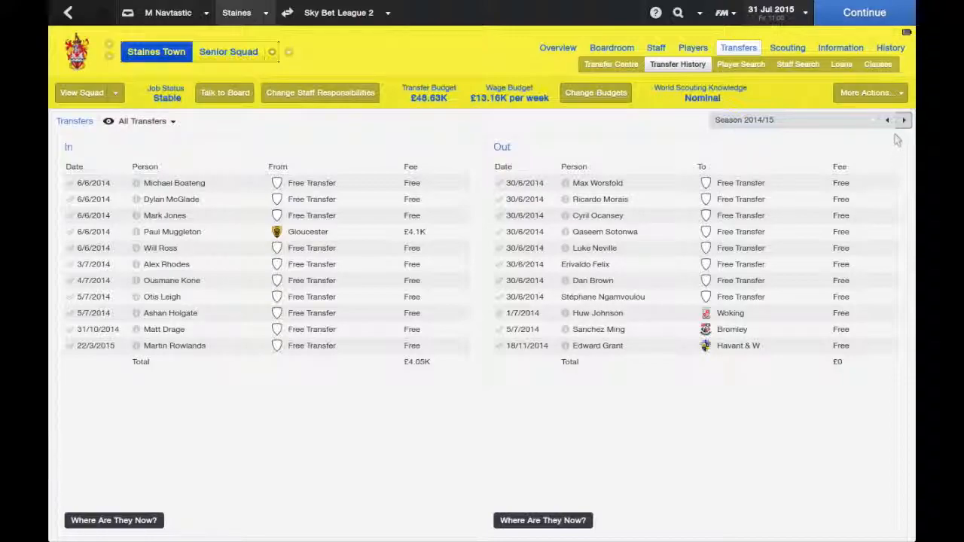
left_click(903, 119)
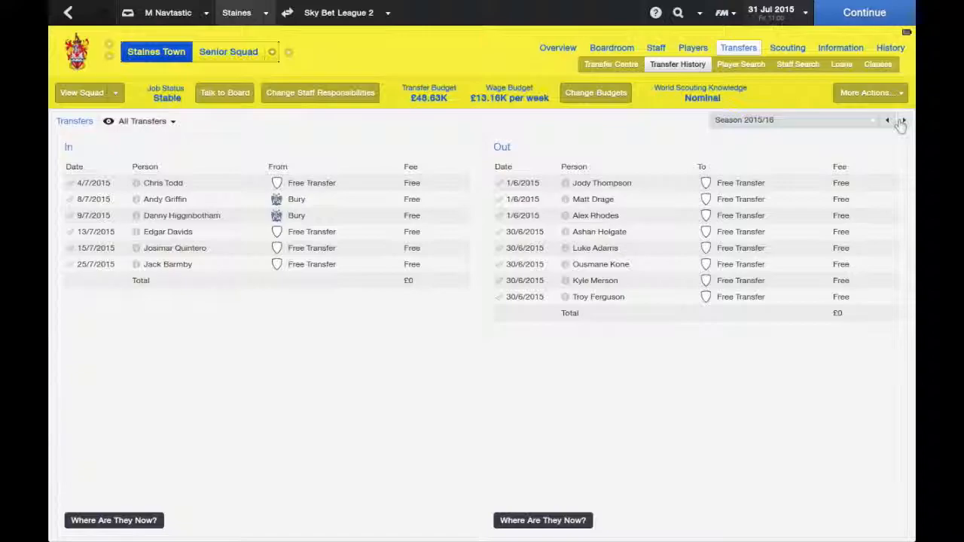
left_click(890, 47)
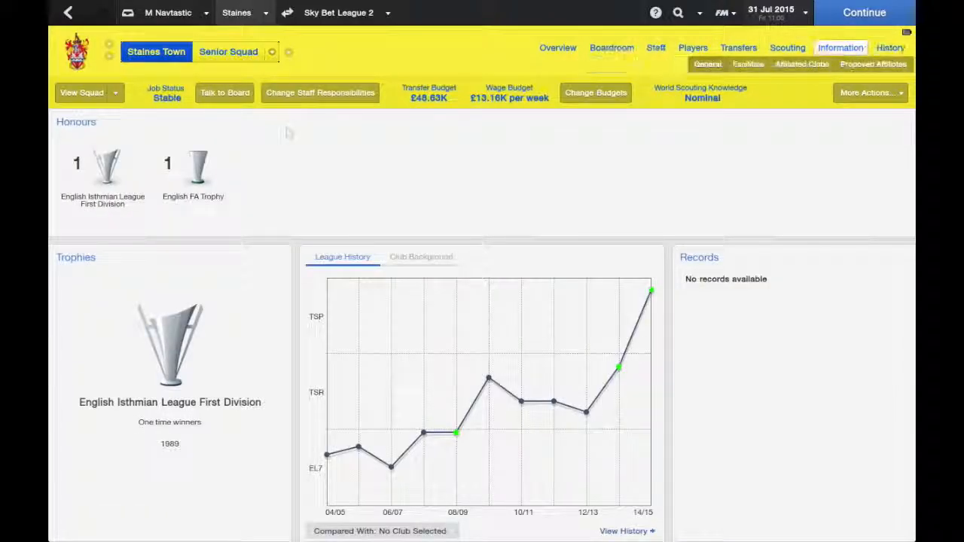
left_click(890, 47)
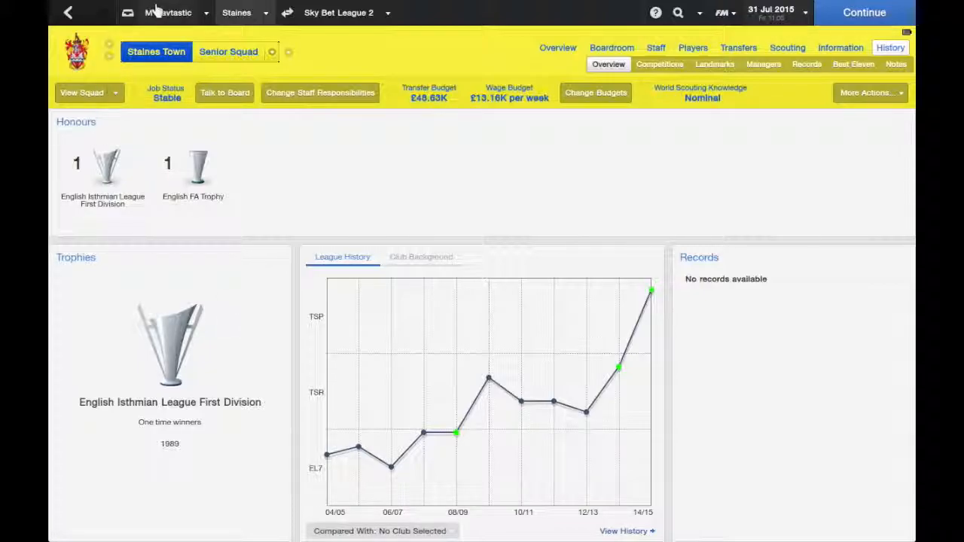
mouse_move(154, 13)
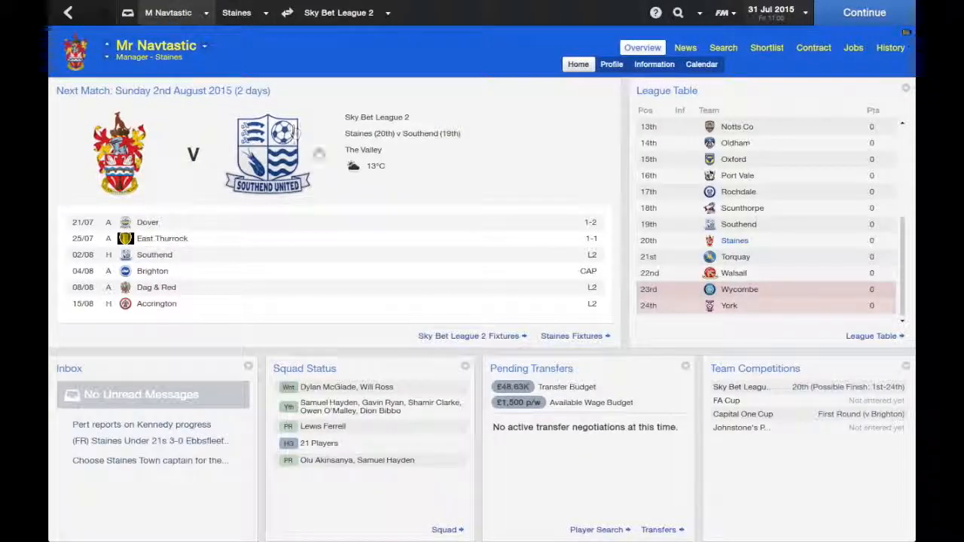
mouse_move(317, 155)
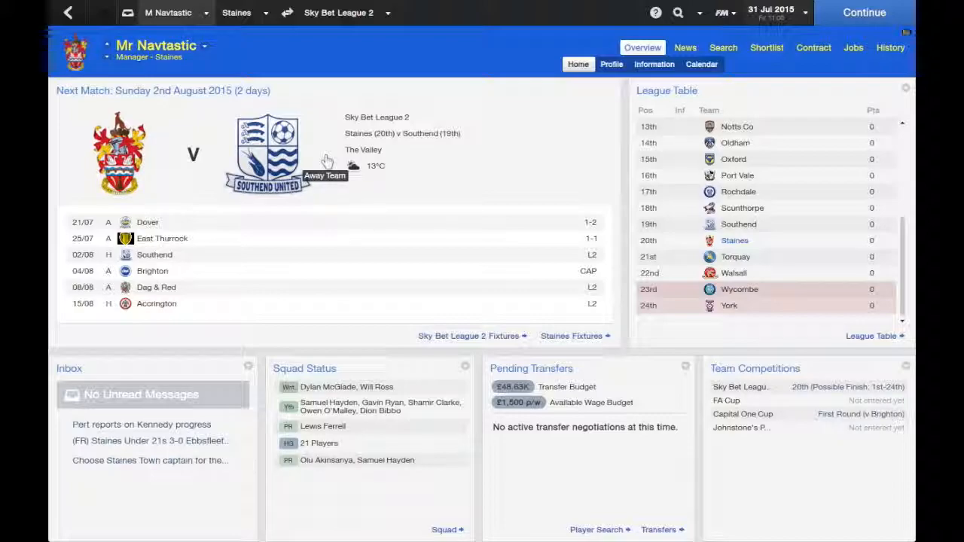
mouse_move(522, 184)
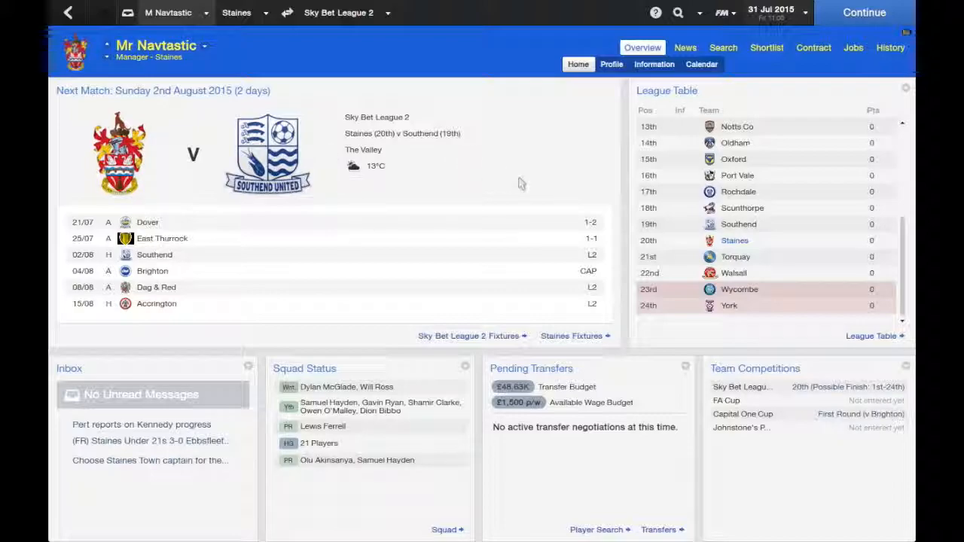